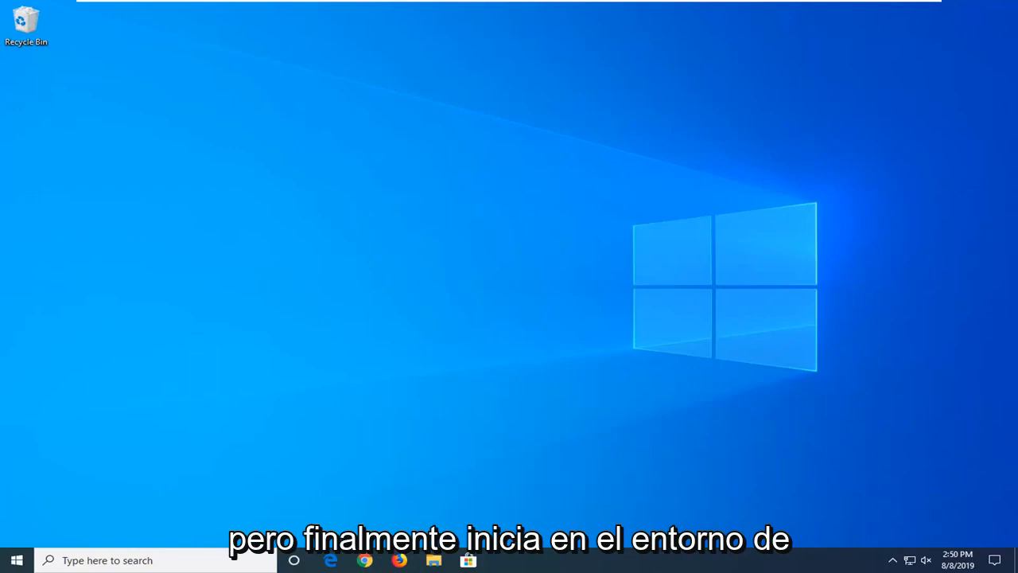
mouse_move(434, 222)
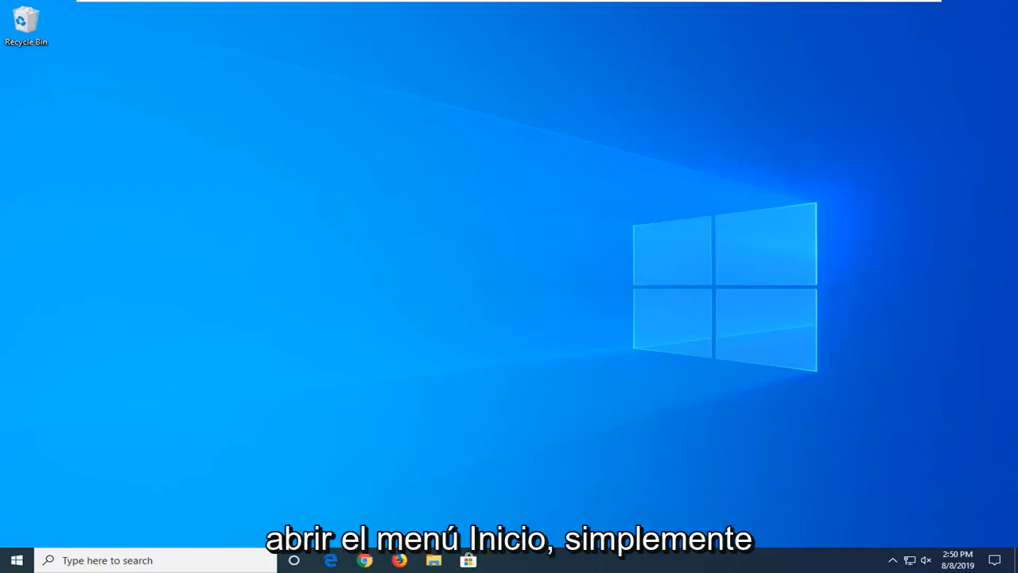
- Search for cmd and launch Command Prompt as administrator, approving the UAC prompt
left_click(16, 559)
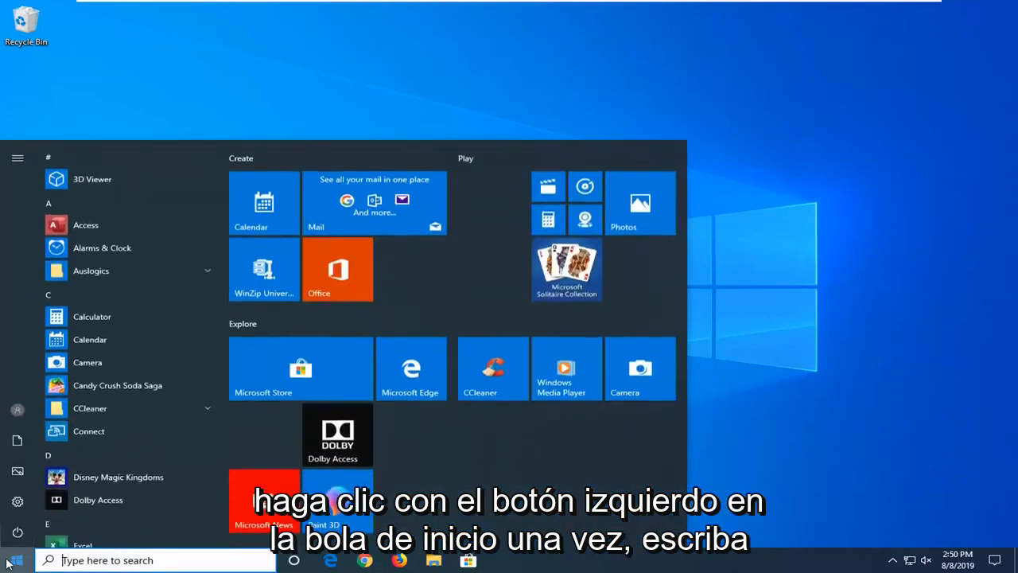
type("cmd")
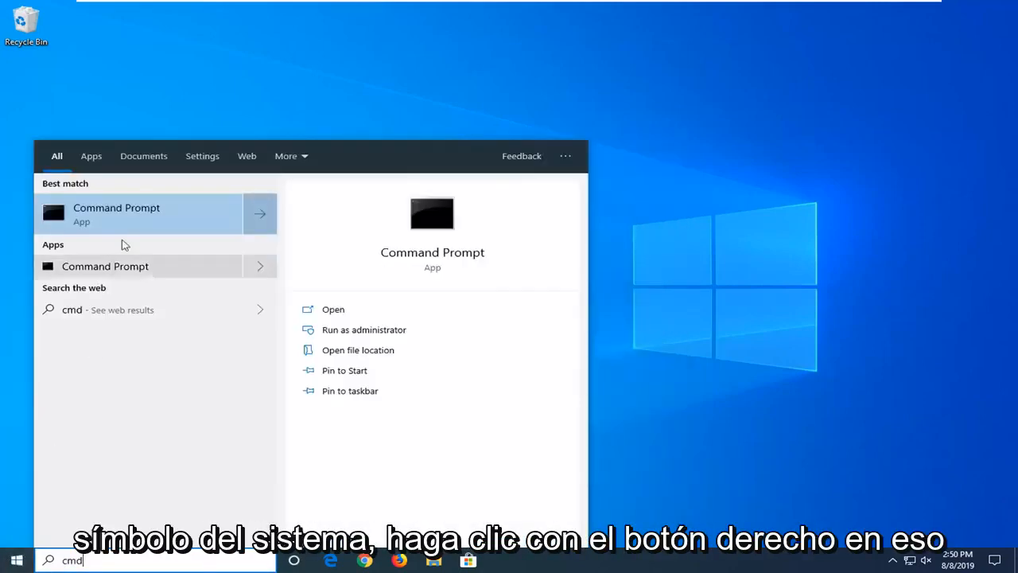
right_click(116, 213)
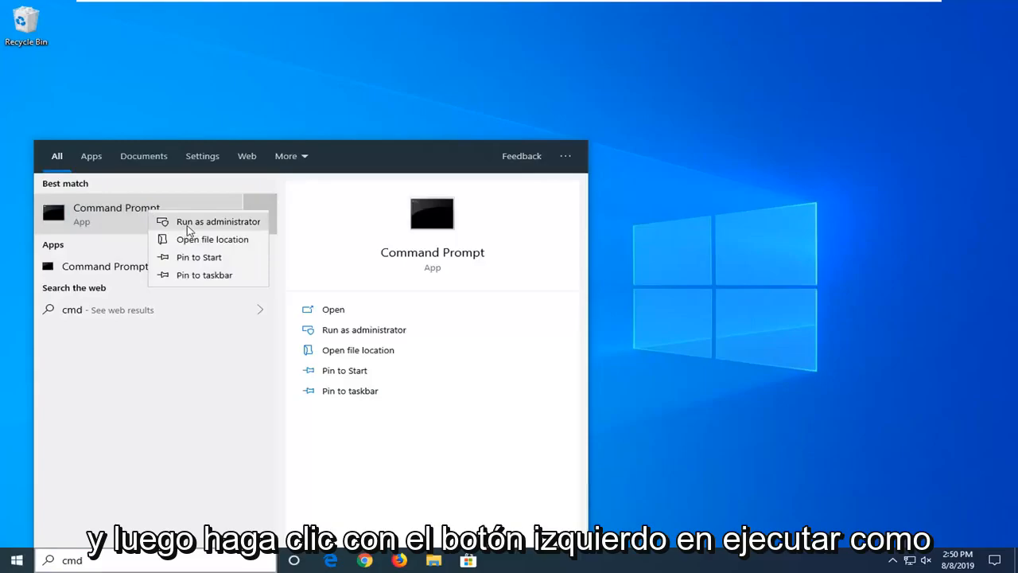
left_click(218, 221)
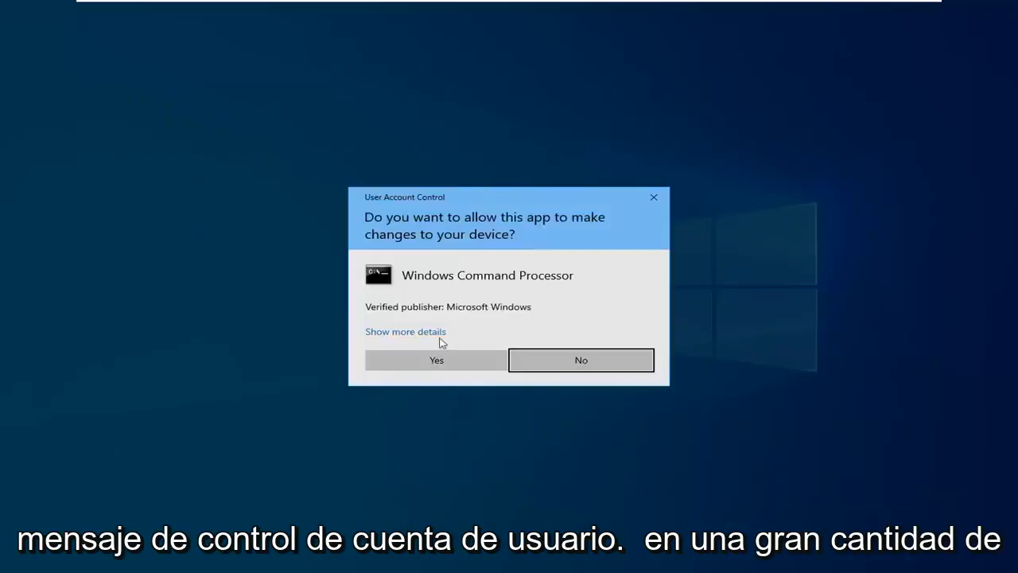
left_click(436, 359)
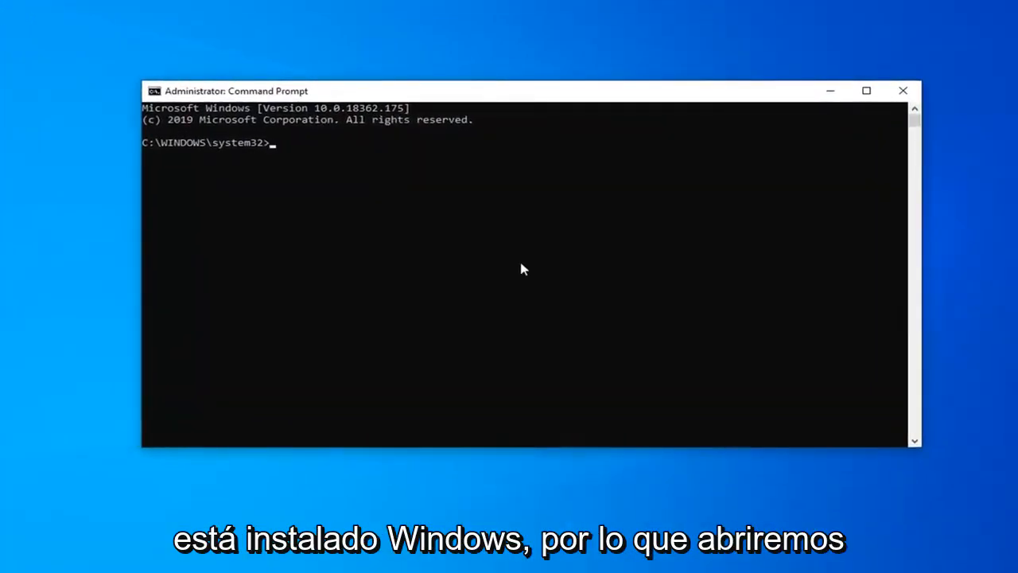
- Search for File Explorer and open This PC to view Local Disk (C:)
left_click(12, 565)
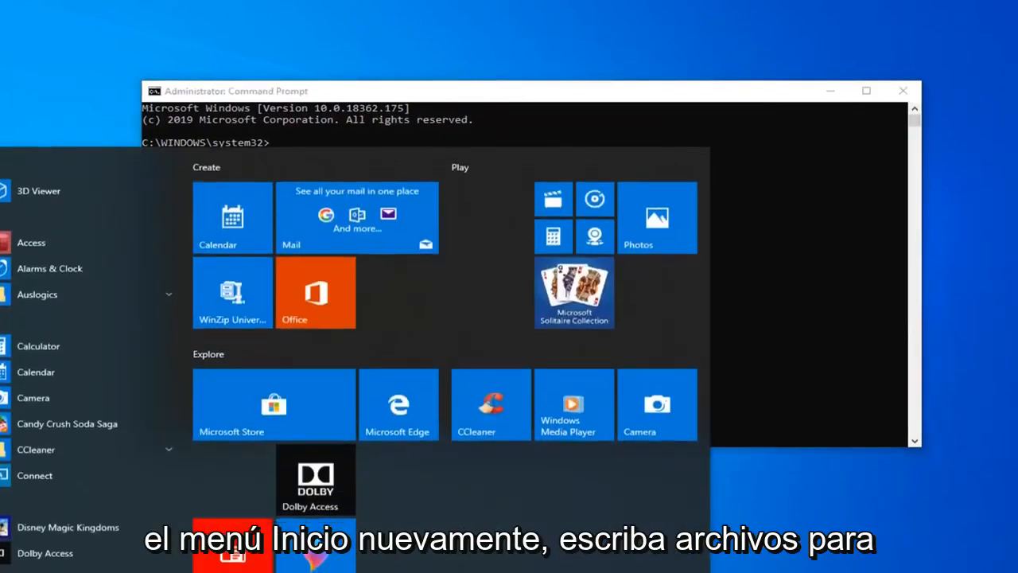
type("file explor")
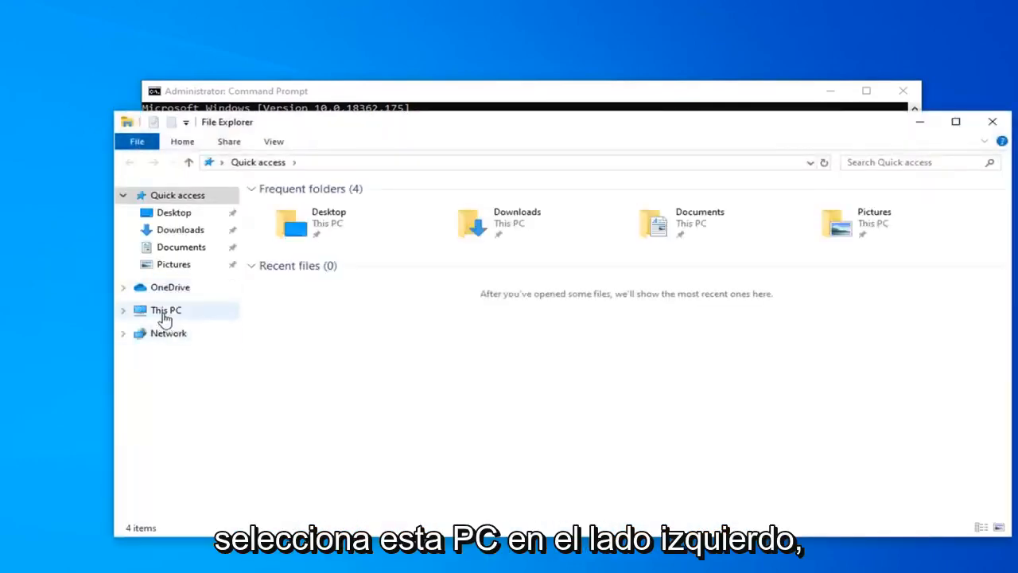
left_click(166, 310)
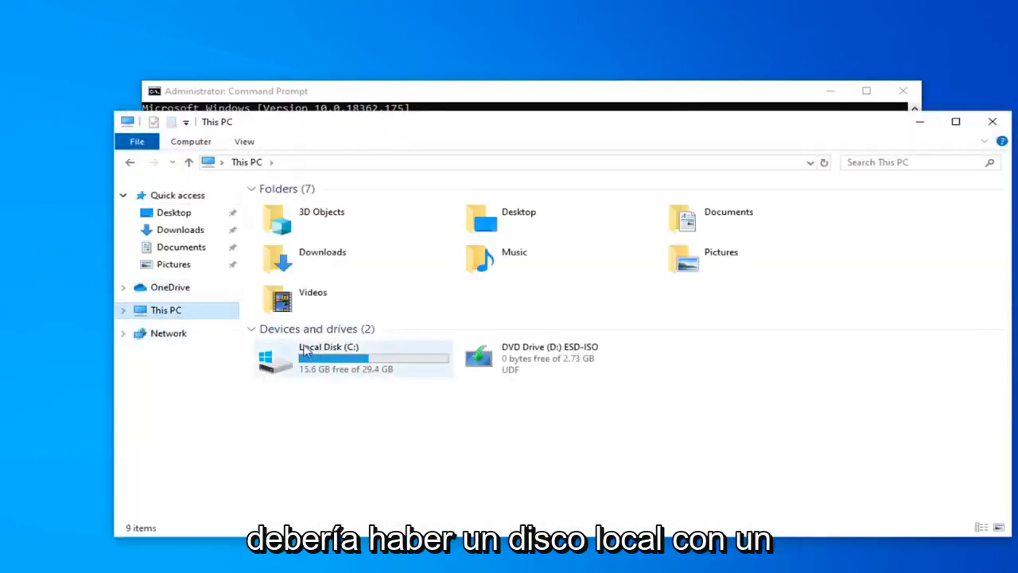
mouse_move(278, 359)
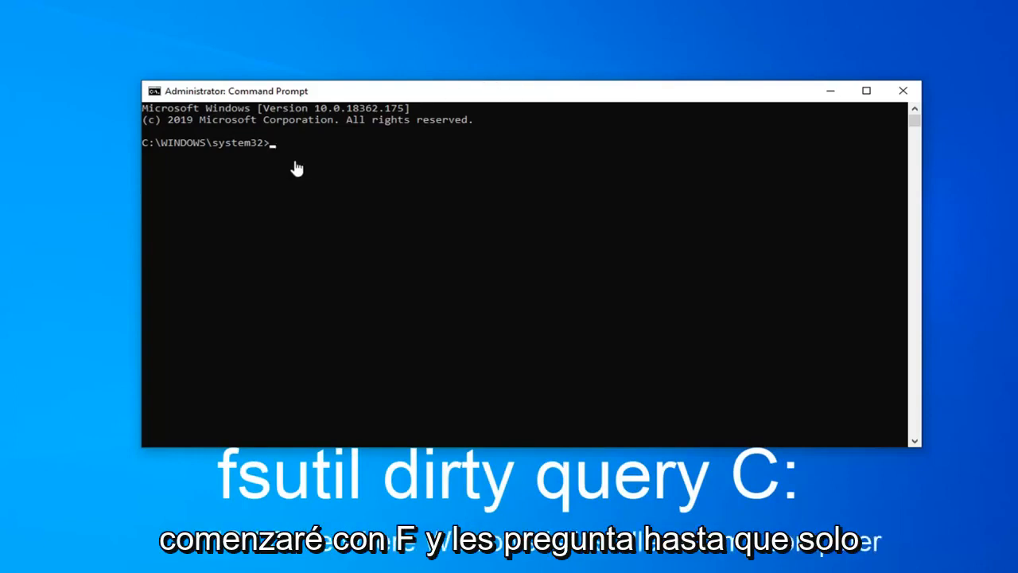
mouse_move(491, 95)
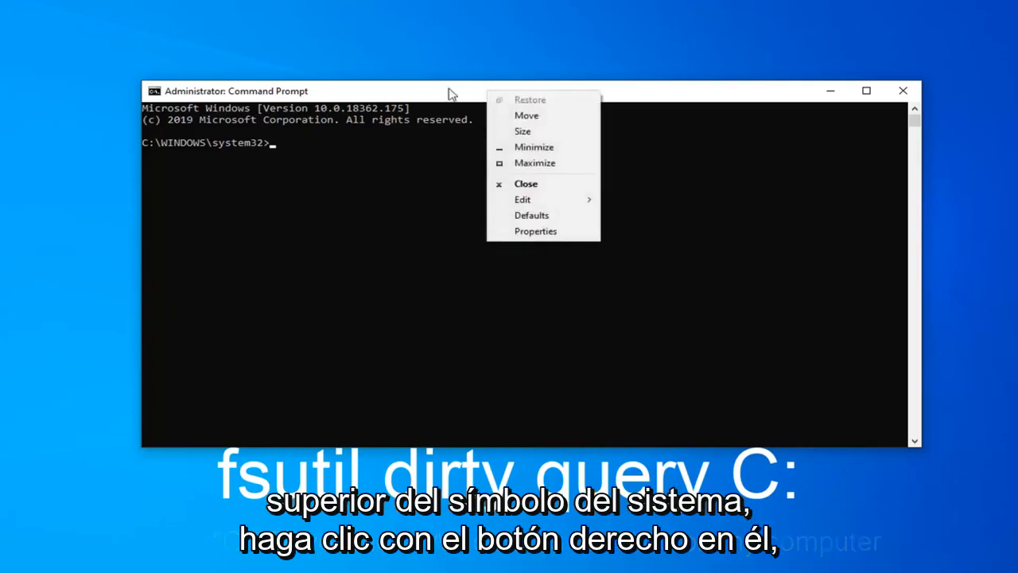
mouse_move(533, 199)
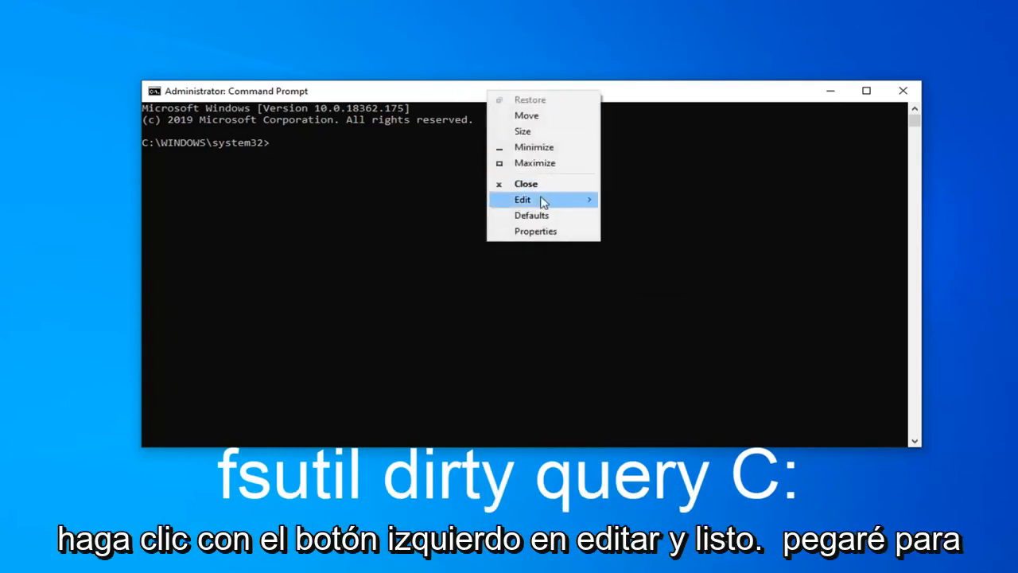
- Paste and run fsutil dirty query C:, confirming volume C: is not dirty
left_click(523, 199)
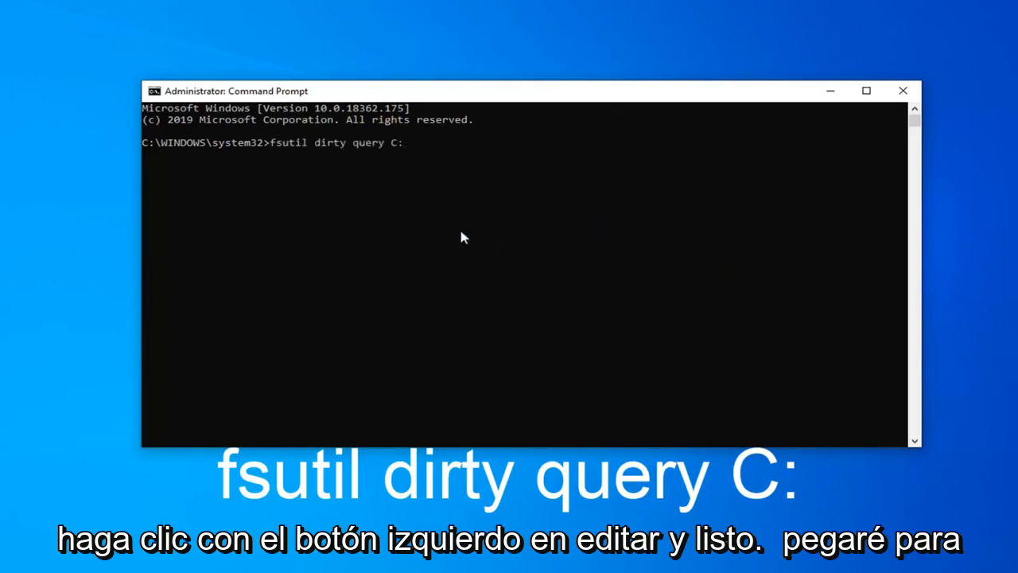
key("Enter")
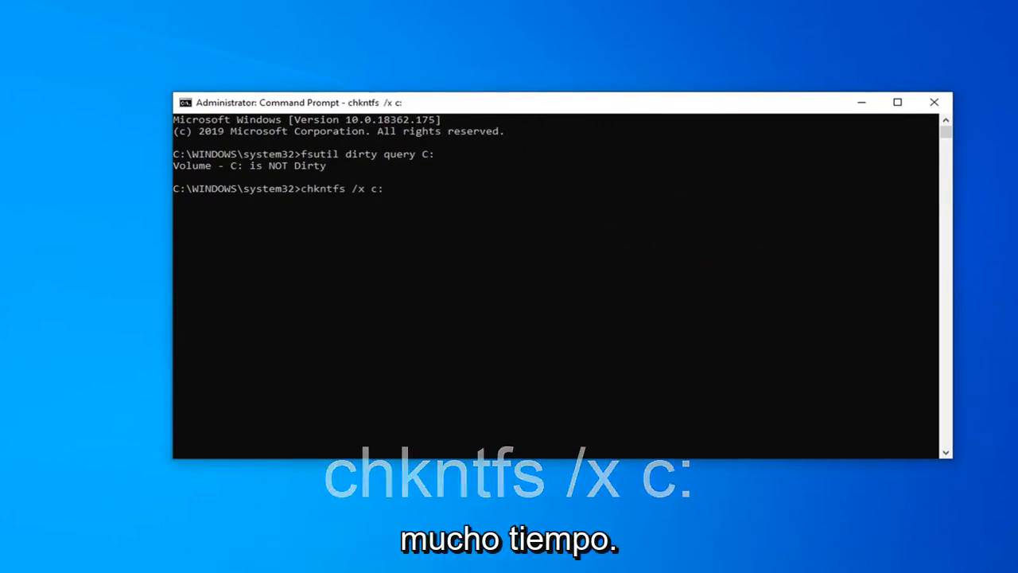
- Run chkntfs /x c: to exclude drive C: from the boot-time check
key("enter")
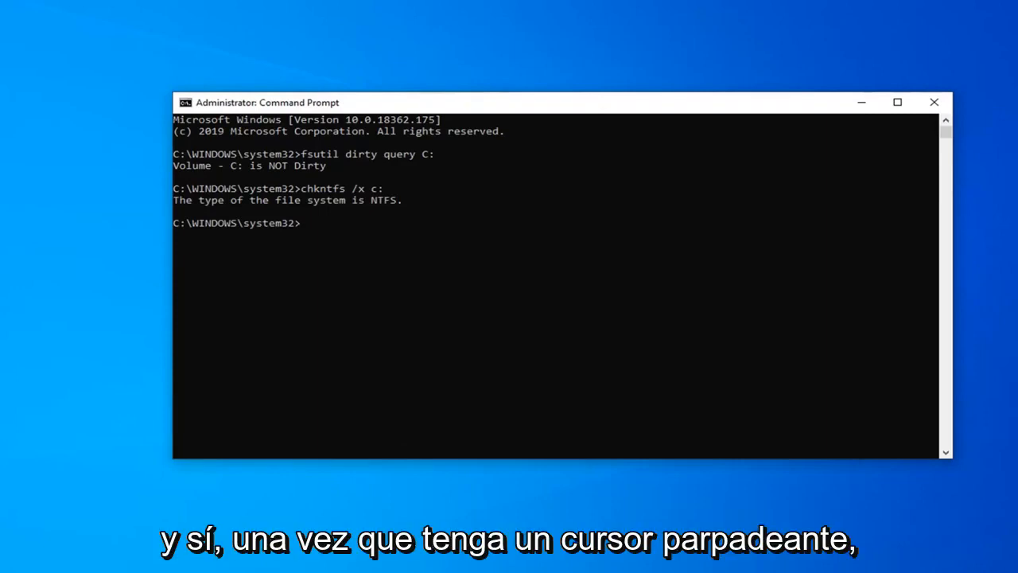
mouse_move(302, 236)
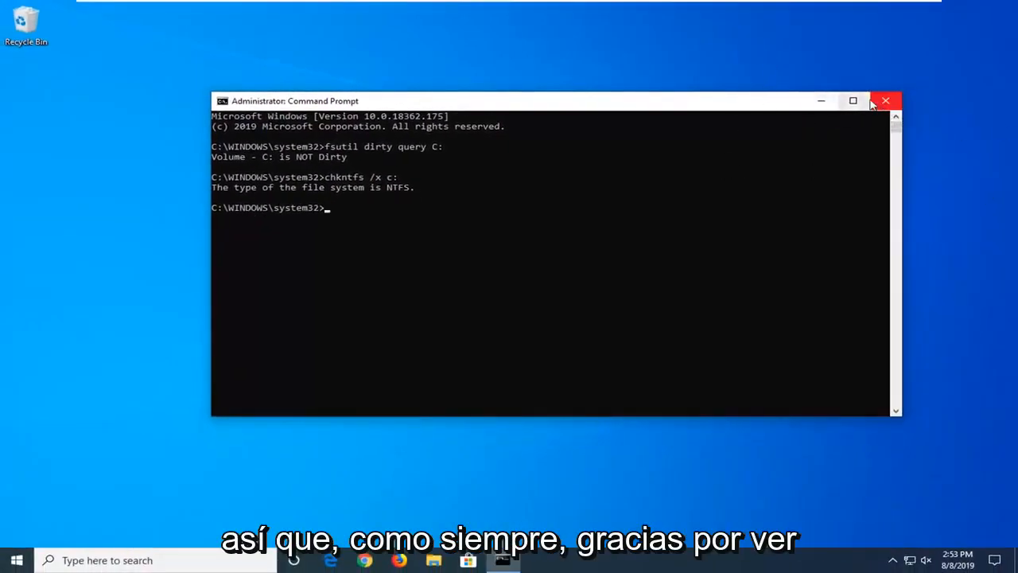
- Close the Command Prompt window, leaving the empty desktop
left_click(885, 100)
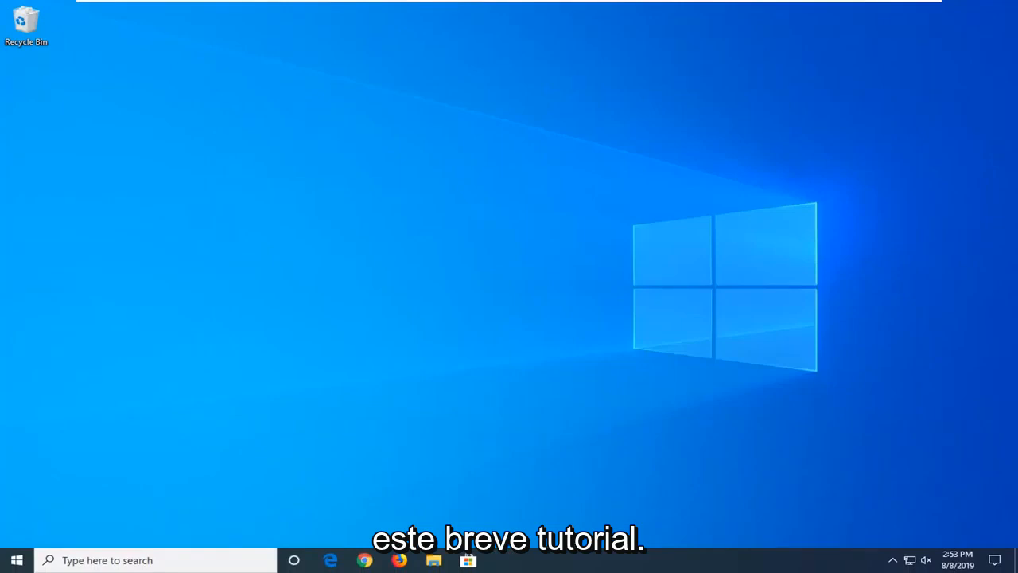